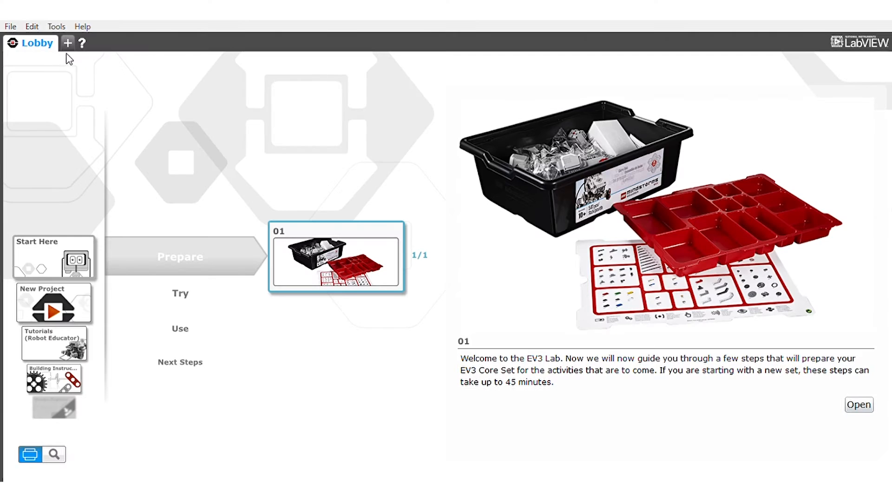
{"action": "mouse_move", "coordinate": [67, 43]}
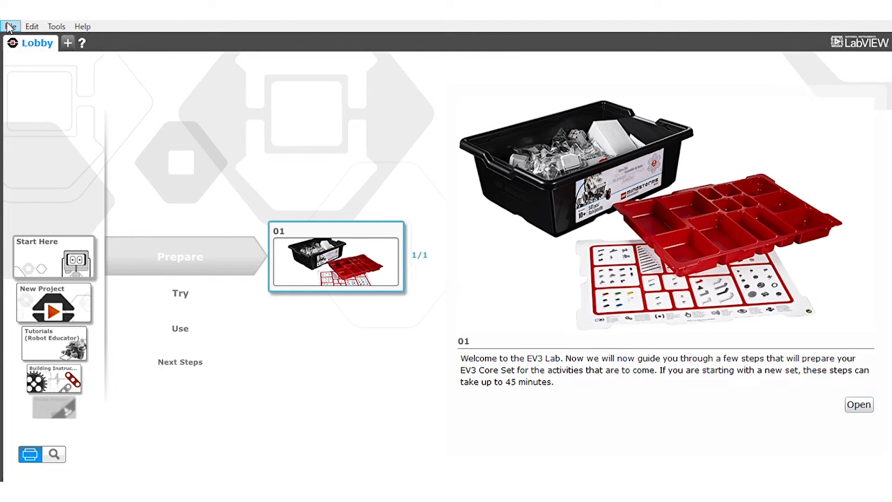
{"action": "mouse_move", "coordinate": [77, 54]}
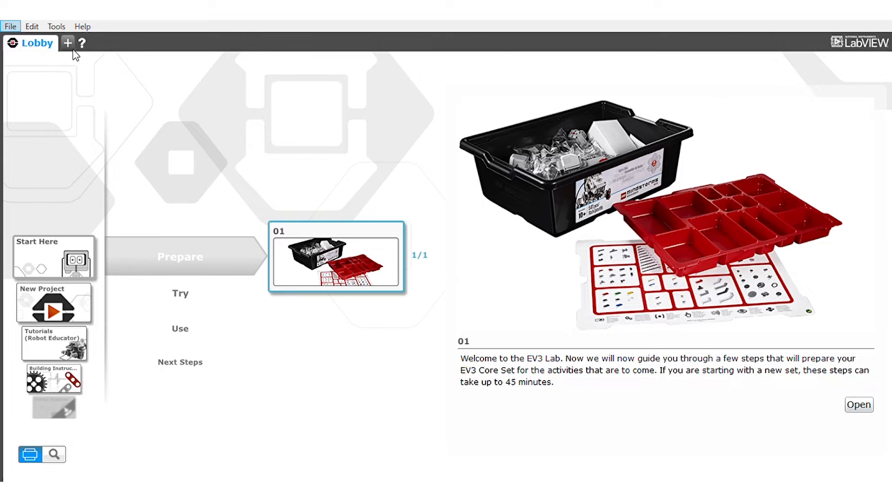
{"action": "mouse_move", "coordinate": [207, 47]}
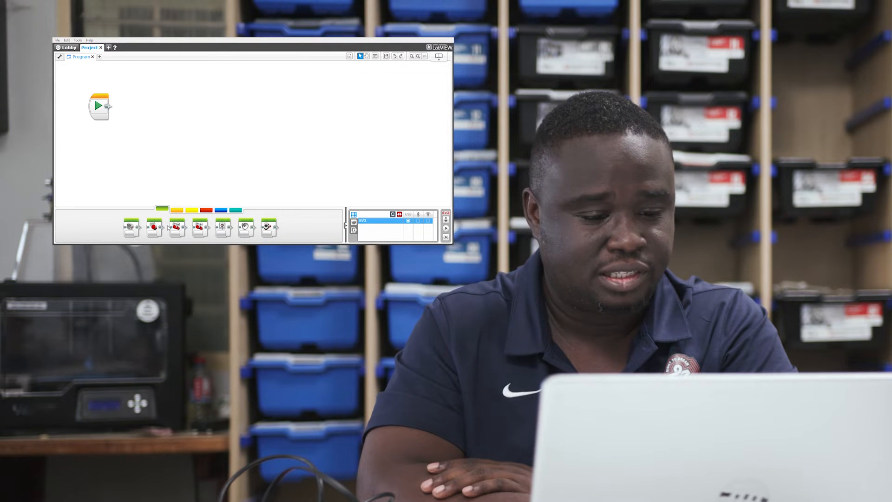
{"action": "mouse_move", "coordinate": [173, 215]}
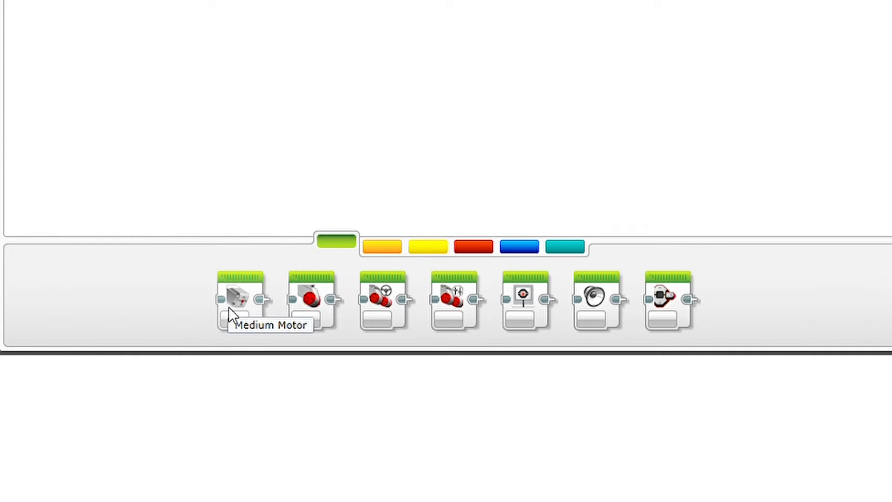
{"action": "mouse_move", "coordinate": [195, 287]}
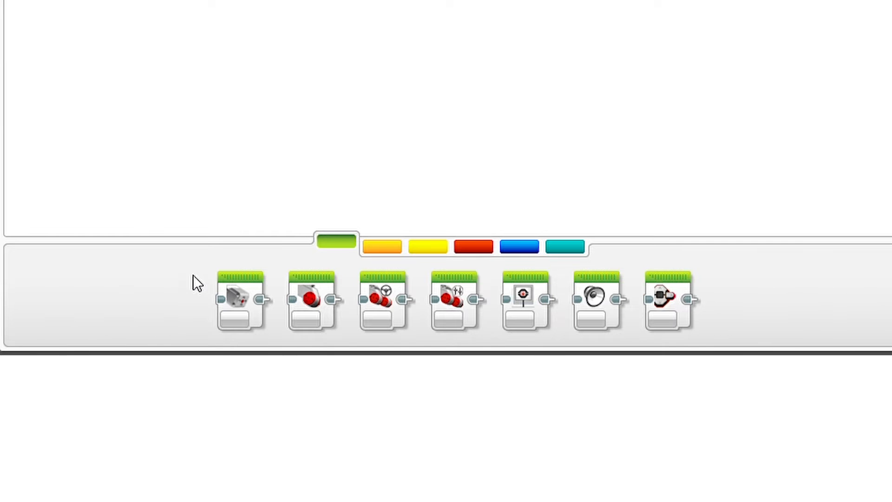
{"action": "mouse_move", "coordinate": [250, 294]}
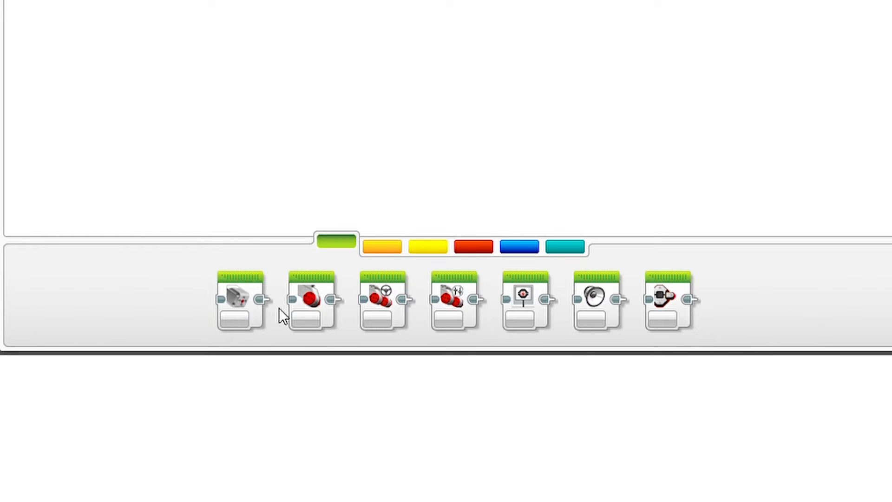
{"action": "mouse_move", "coordinate": [319, 299]}
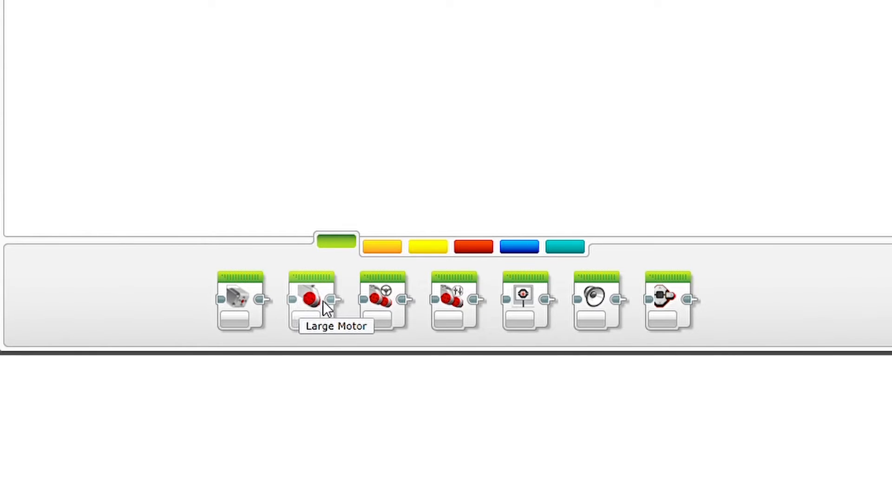
{"action": "mouse_move", "coordinate": [458, 301]}
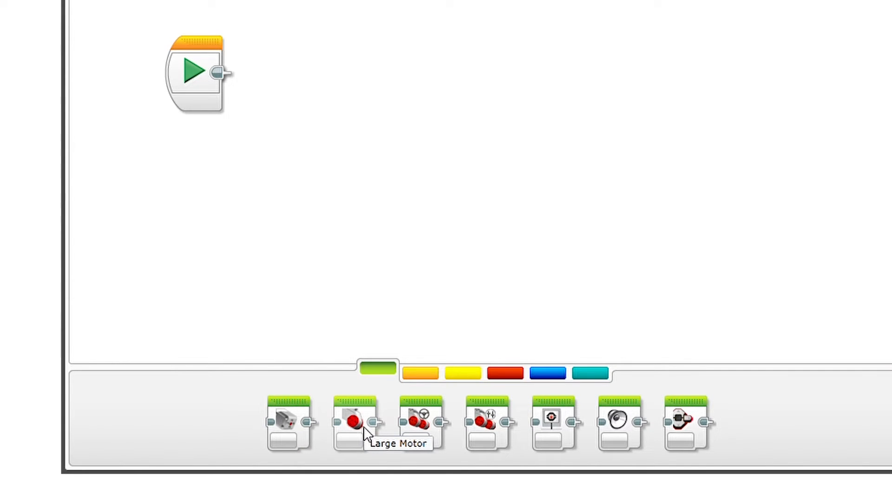
Snap a Large Motor block from the green palette onto the Start block.
{"action": "left_click_drag", "start_coordinate": [354, 422], "coordinate": [347, 245]}
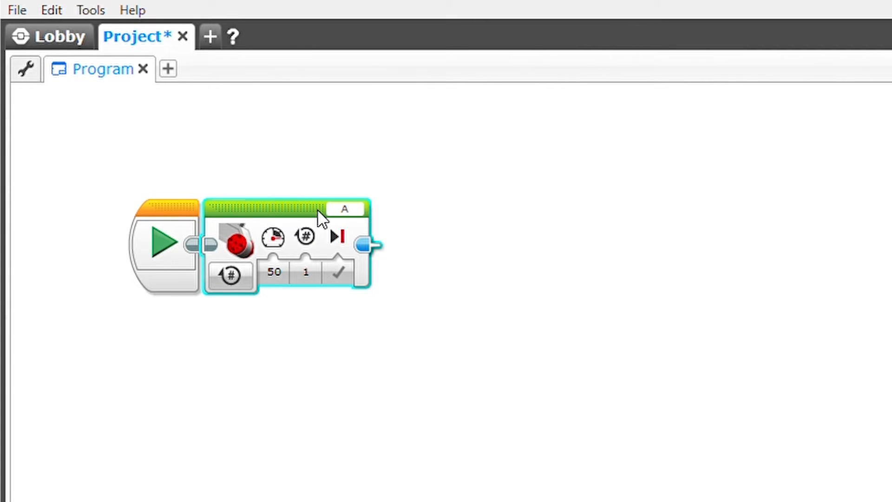
Switch the Large Motor block from port A to port C.
{"action": "left_click", "coordinate": [345, 209]}
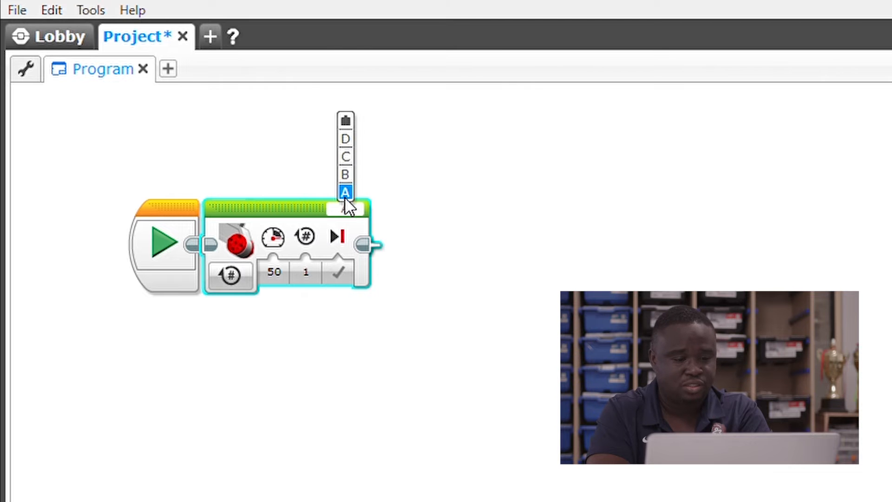
{"action": "left_click", "coordinate": [346, 156]}
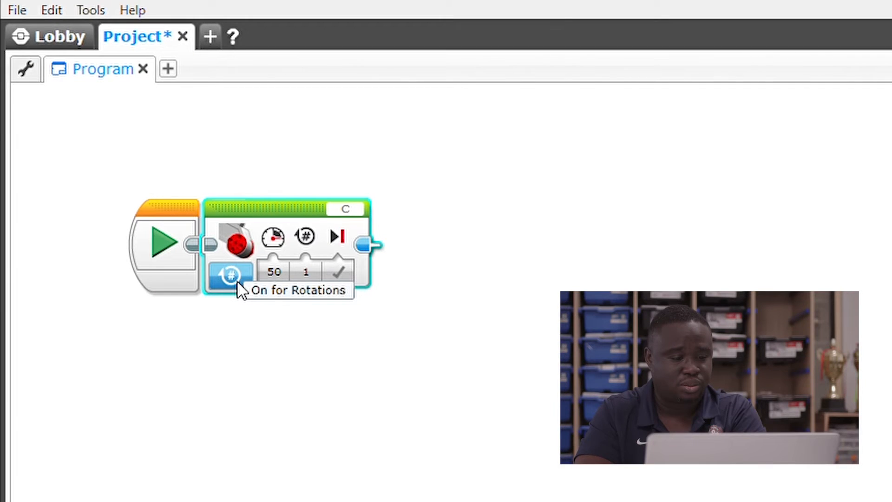
{"action": "left_click", "coordinate": [230, 274]}
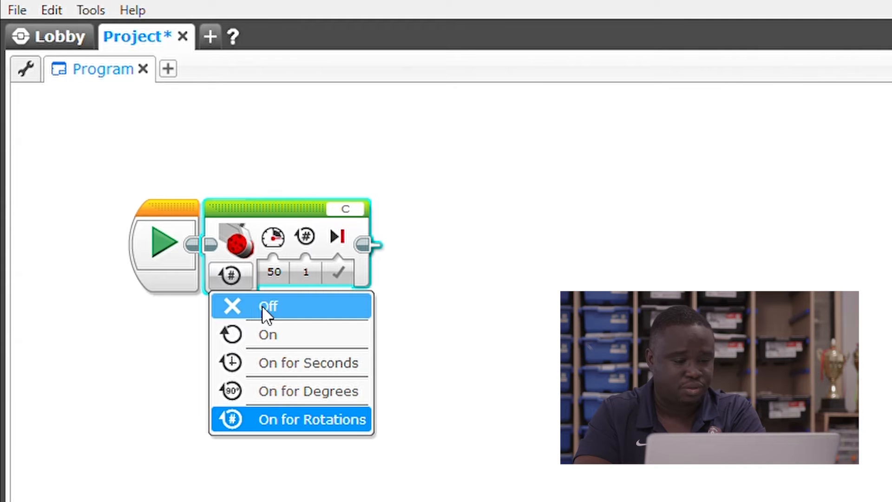
{"action": "mouse_move", "coordinate": [276, 391]}
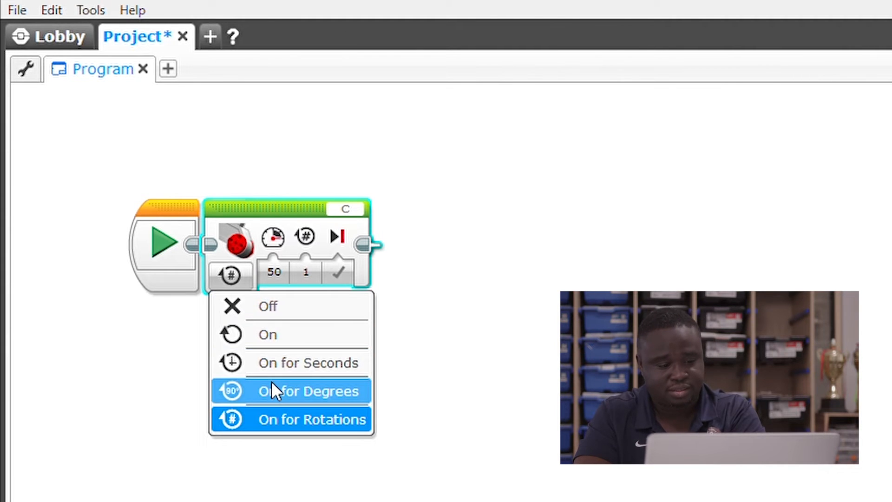
{"action": "mouse_move", "coordinate": [285, 425]}
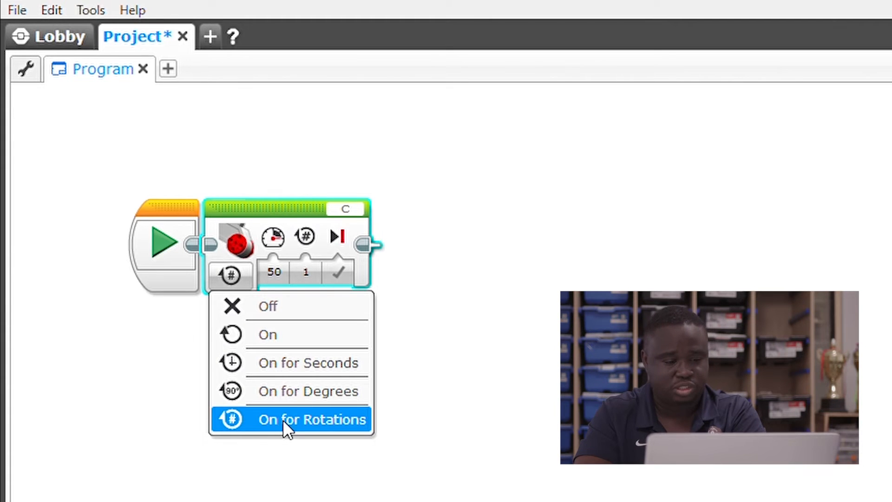
{"action": "mouse_move", "coordinate": [278, 431]}
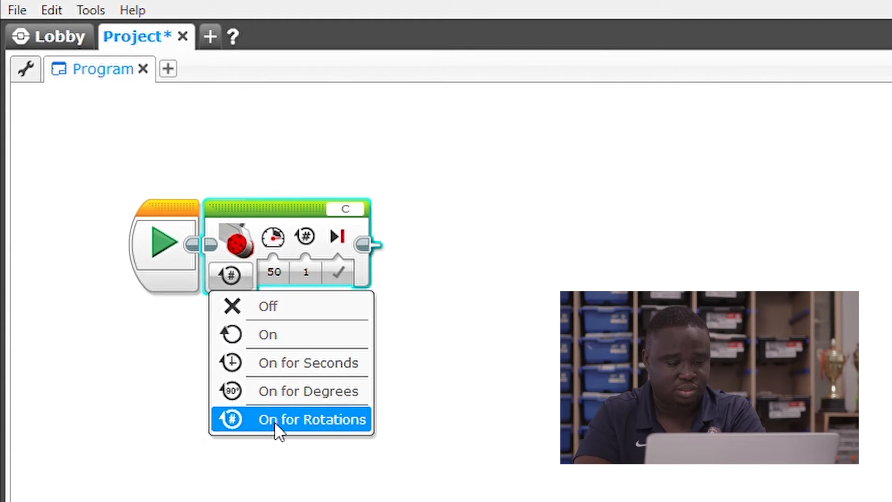
{"action": "left_click", "coordinate": [312, 419]}
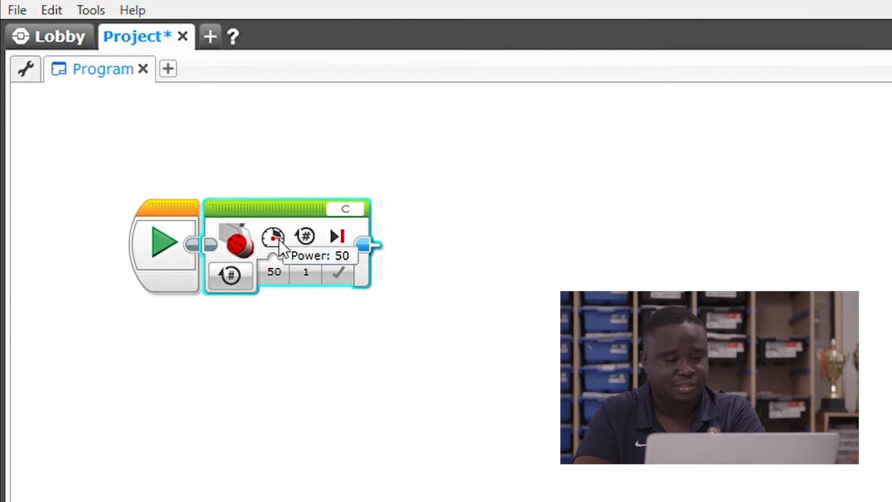
{"action": "mouse_move", "coordinate": [306, 236]}
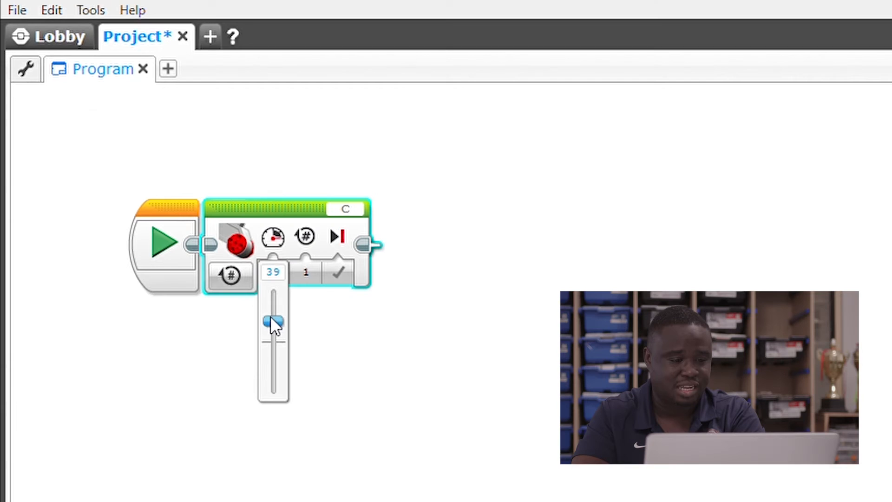
Lower the port C motor power from 50 to 25, keeping 1 rotation.
{"action": "left_click_drag", "start_coordinate": [273, 320], "coordinate": [272, 350]}
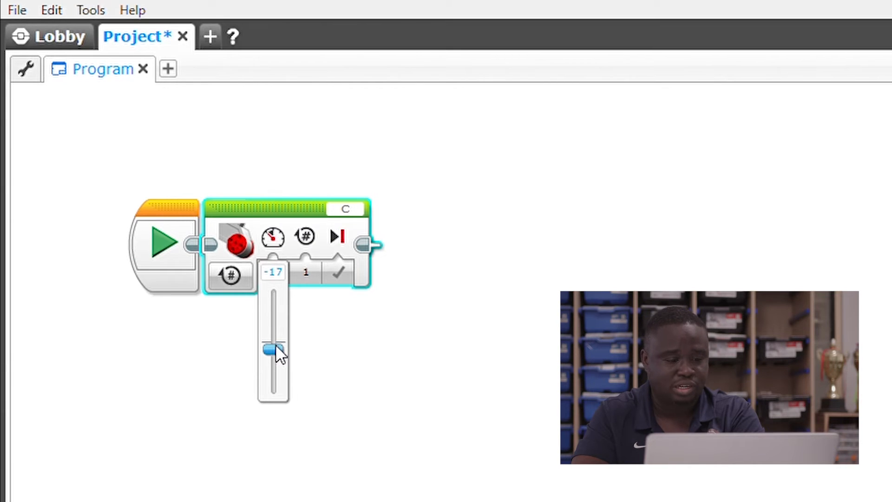
{"action": "left_click_drag", "start_coordinate": [273, 350], "coordinate": [273, 388]}
{"action": "type", "text": "20"}
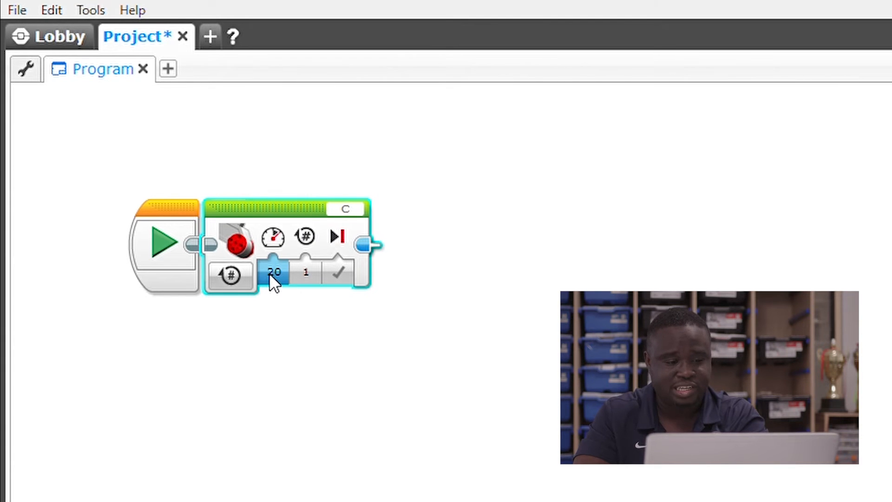
{"action": "left_click", "coordinate": [275, 272]}
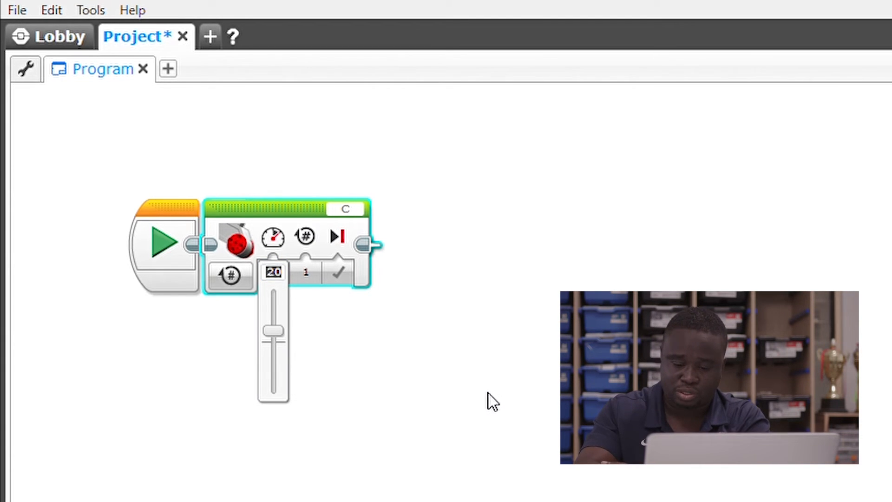
{"action": "type", "text": "225"}
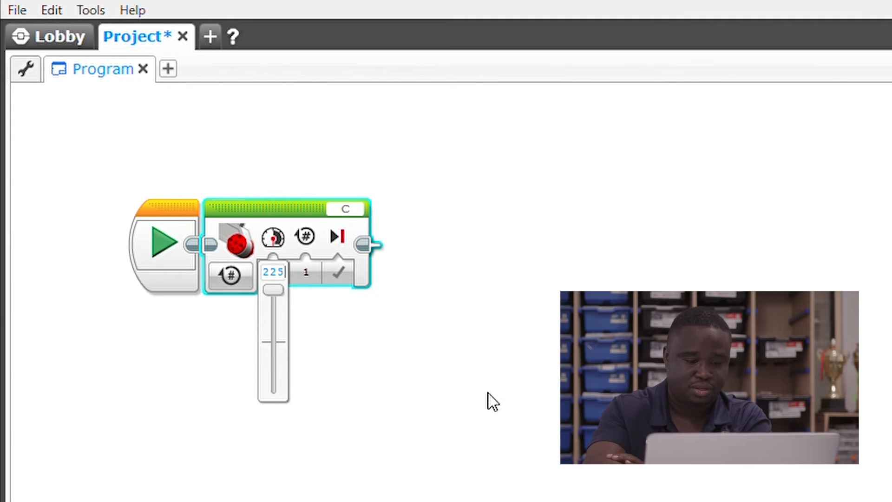
{"action": "left_click", "coordinate": [273, 272]}
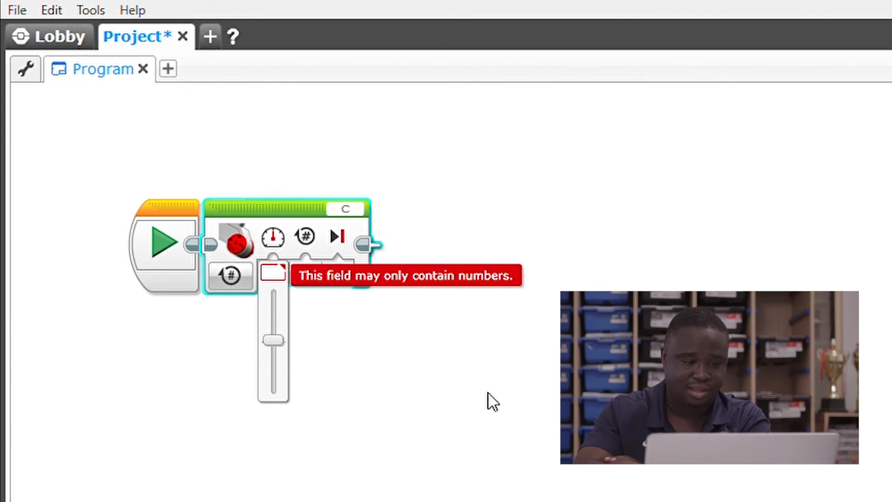
{"action": "type", "text": "1"}
{"action": "type", "text": "25"}
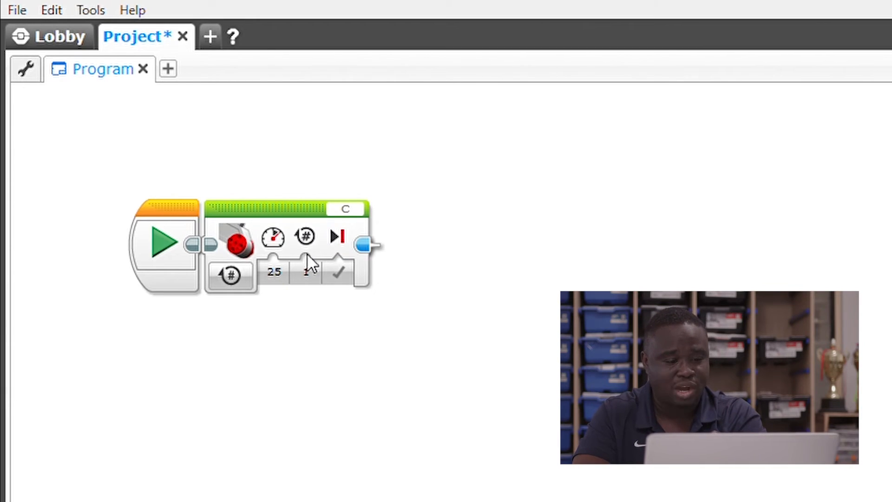
{"action": "left_click", "coordinate": [306, 271]}
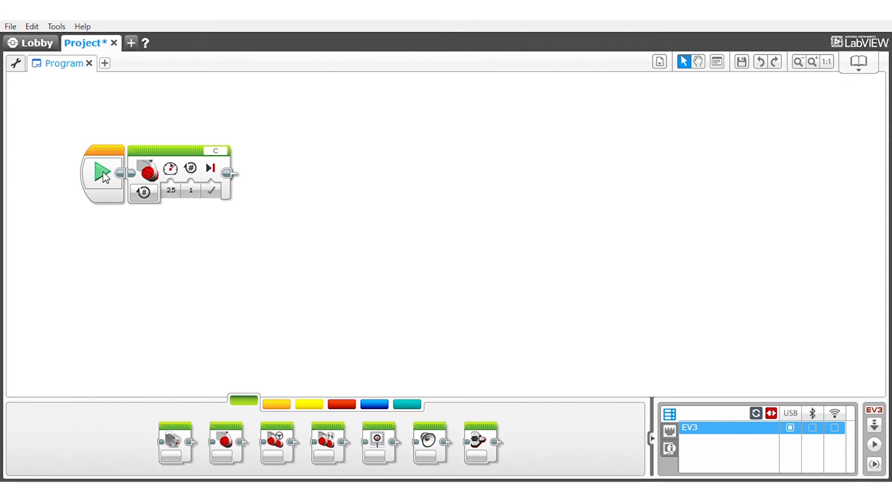
{"action": "mouse_move", "coordinate": [285, 259]}
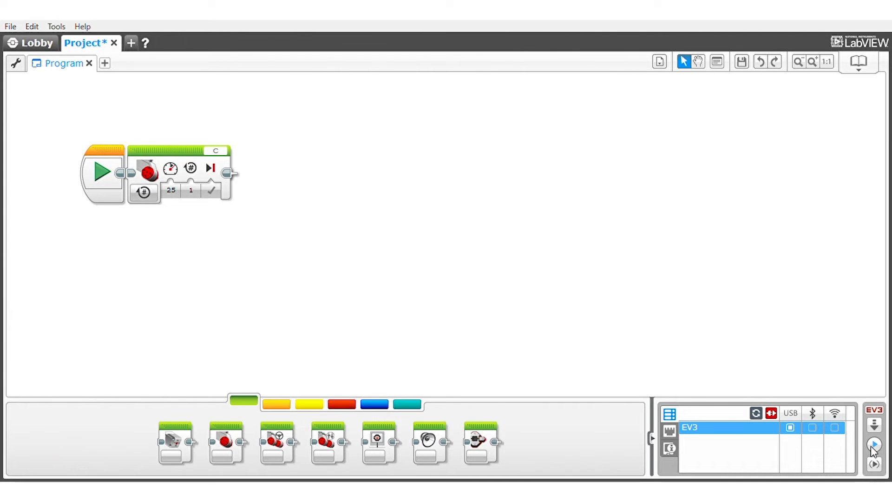
{"action": "mouse_move", "coordinate": [875, 445]}
{"action": "type", "text": "-15"}
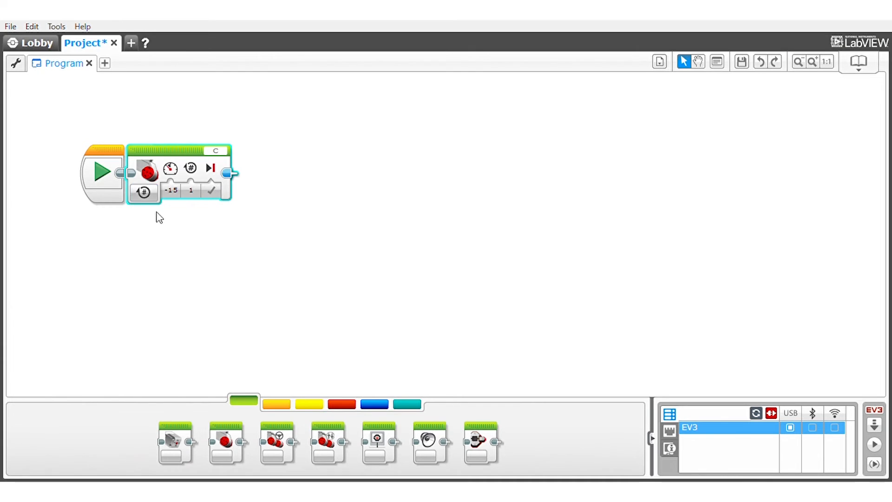
Bring up the motor mode list on the port C block set to -15 power.
{"action": "left_click", "coordinate": [144, 192]}
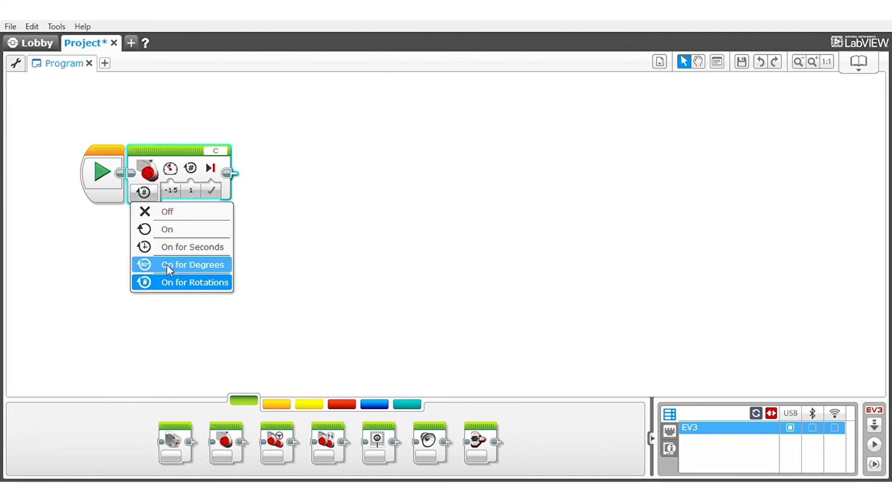
{"action": "mouse_move", "coordinate": [177, 293]}
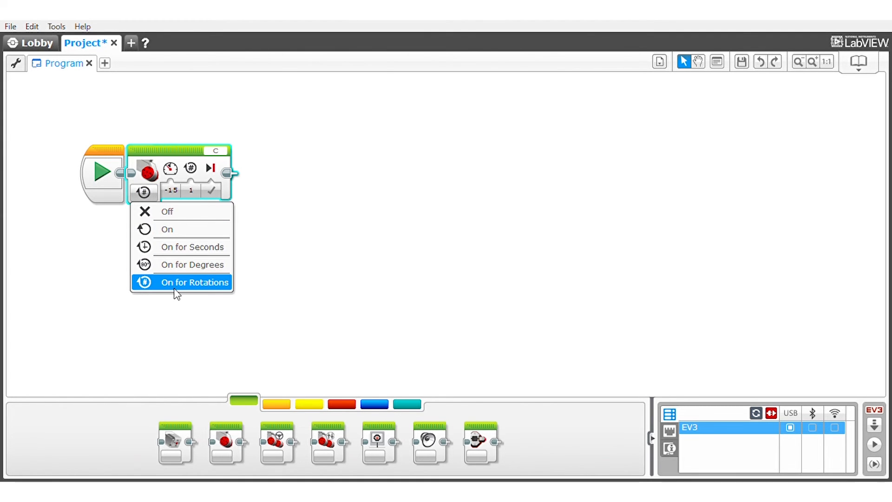
{"action": "mouse_move", "coordinate": [191, 264]}
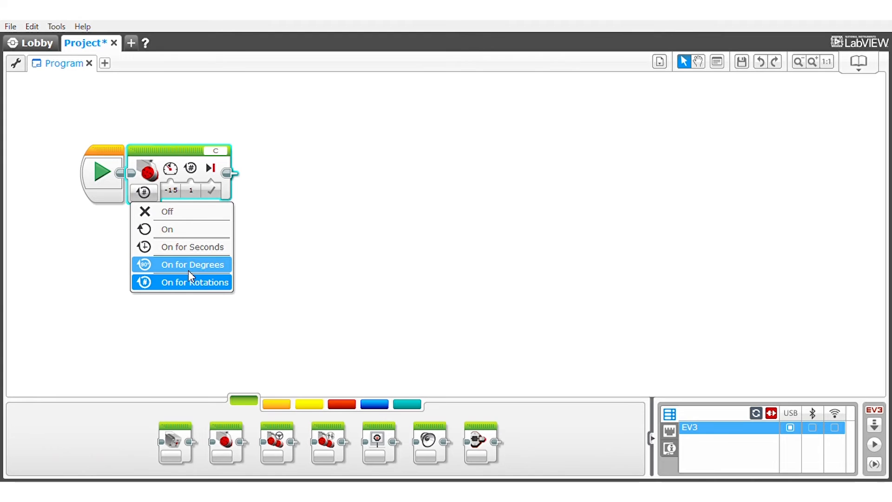
Switch the port C motor to On for Degrees mode, 360 degrees.
{"action": "left_click", "coordinate": [192, 264]}
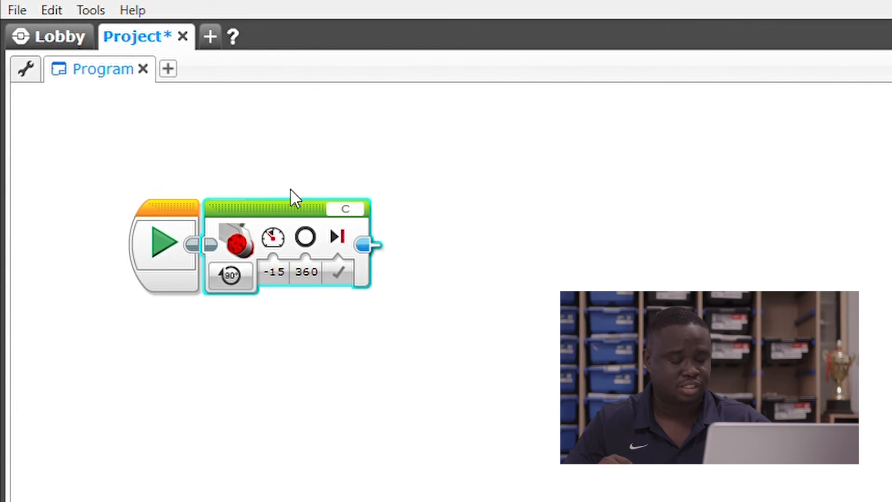
{"action": "mouse_move", "coordinate": [325, 236]}
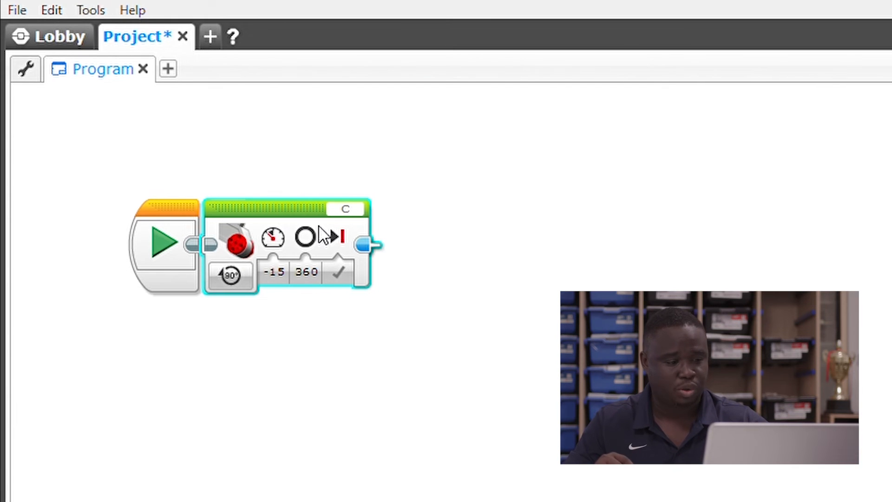
{"action": "mouse_move", "coordinate": [347, 212]}
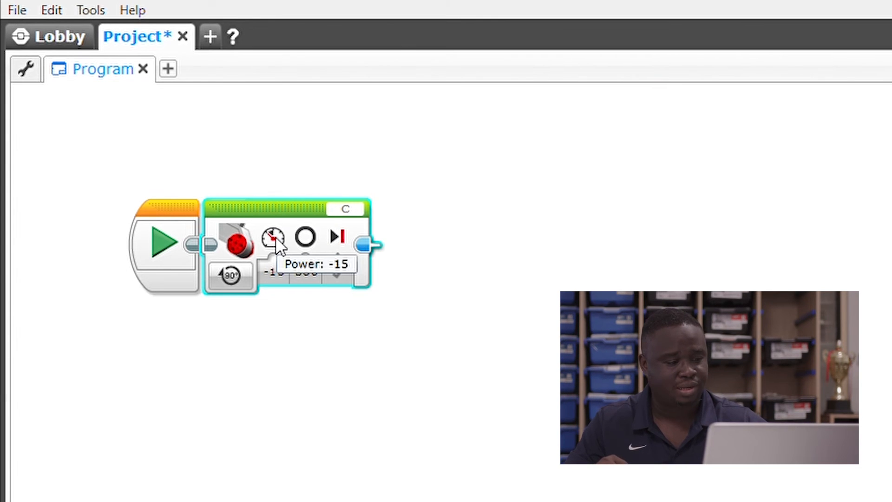
{"action": "mouse_move", "coordinate": [305, 237]}
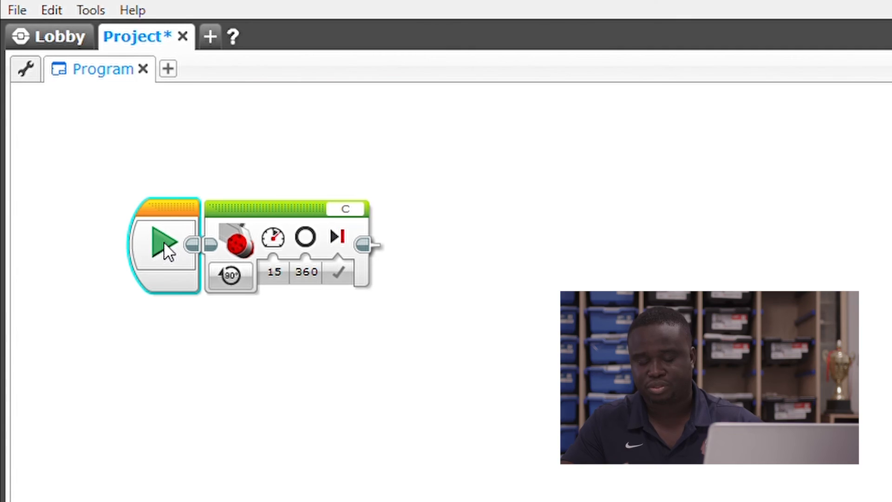
{"action": "mouse_move", "coordinate": [299, 299]}
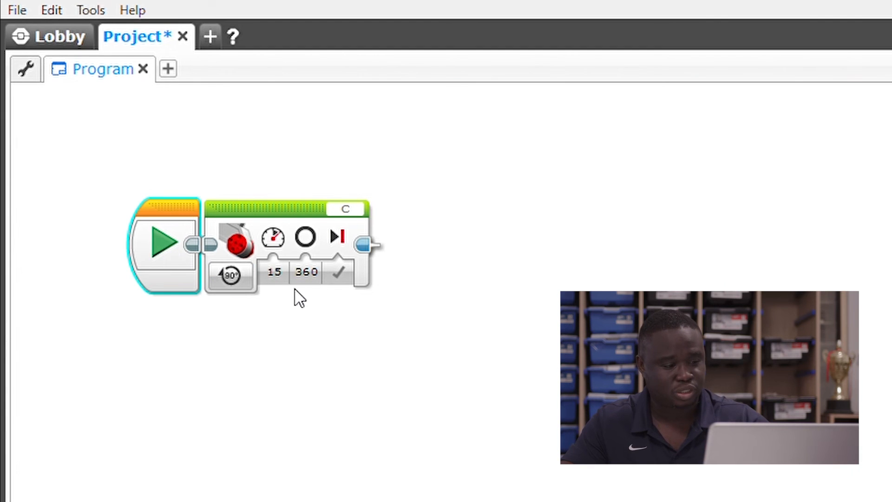
Reverse the motor power to -15 and run the program on the robot.
{"action": "left_click", "coordinate": [273, 272]}
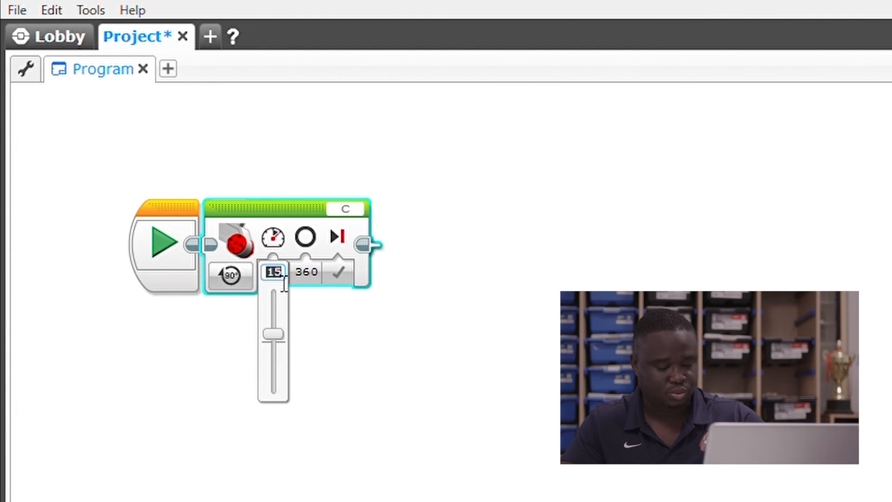
{"action": "type", "text": "-"}
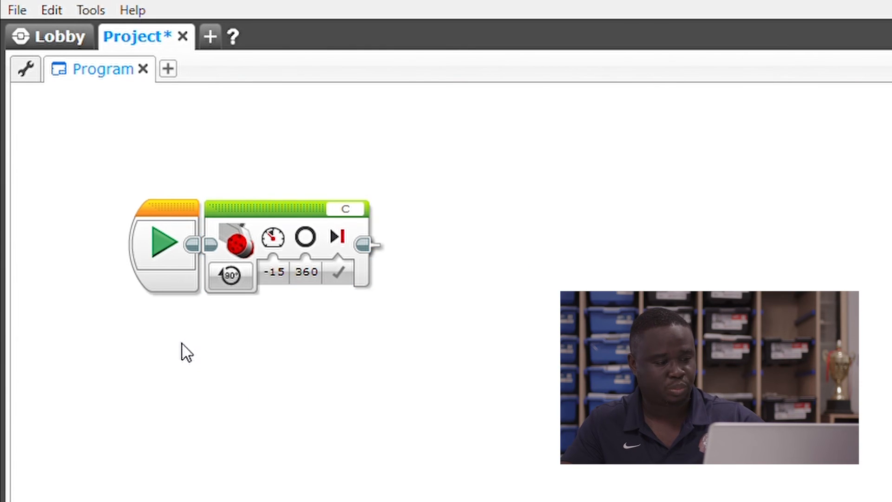
{"action": "left_click", "coordinate": [162, 245]}
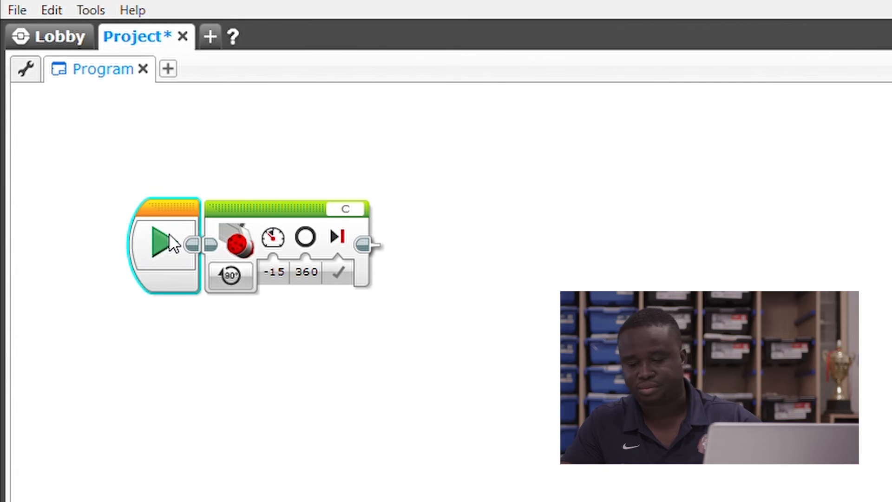
{"action": "left_click", "coordinate": [230, 276]}
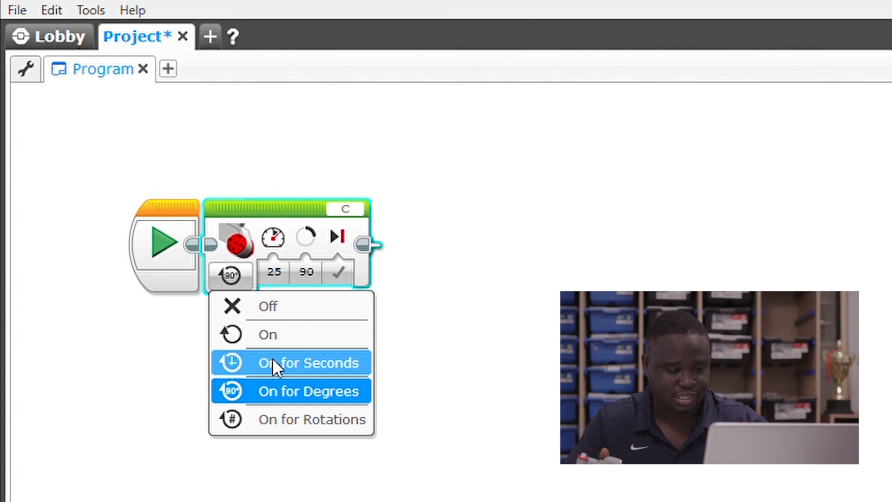
Switch the port C motor to On for Seconds for 1 second at power 15.
{"action": "left_click", "coordinate": [291, 362]}
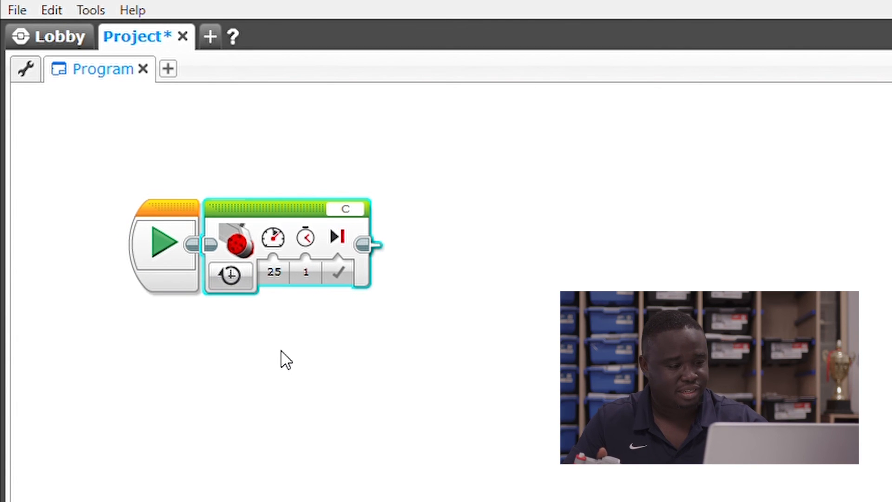
{"action": "left_click", "coordinate": [274, 272]}
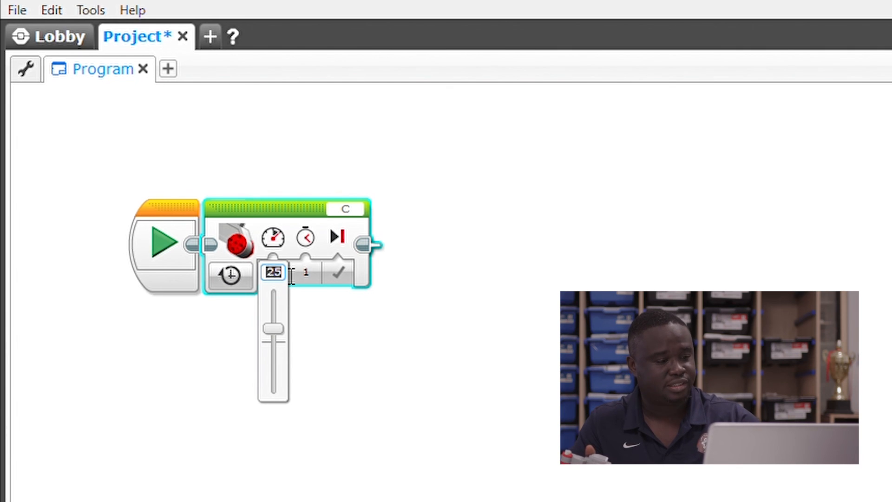
{"action": "type", "text": "15"}
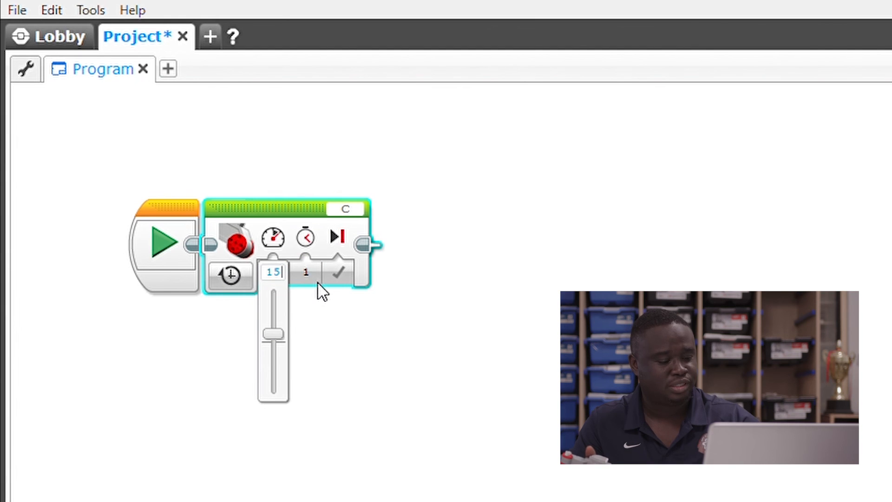